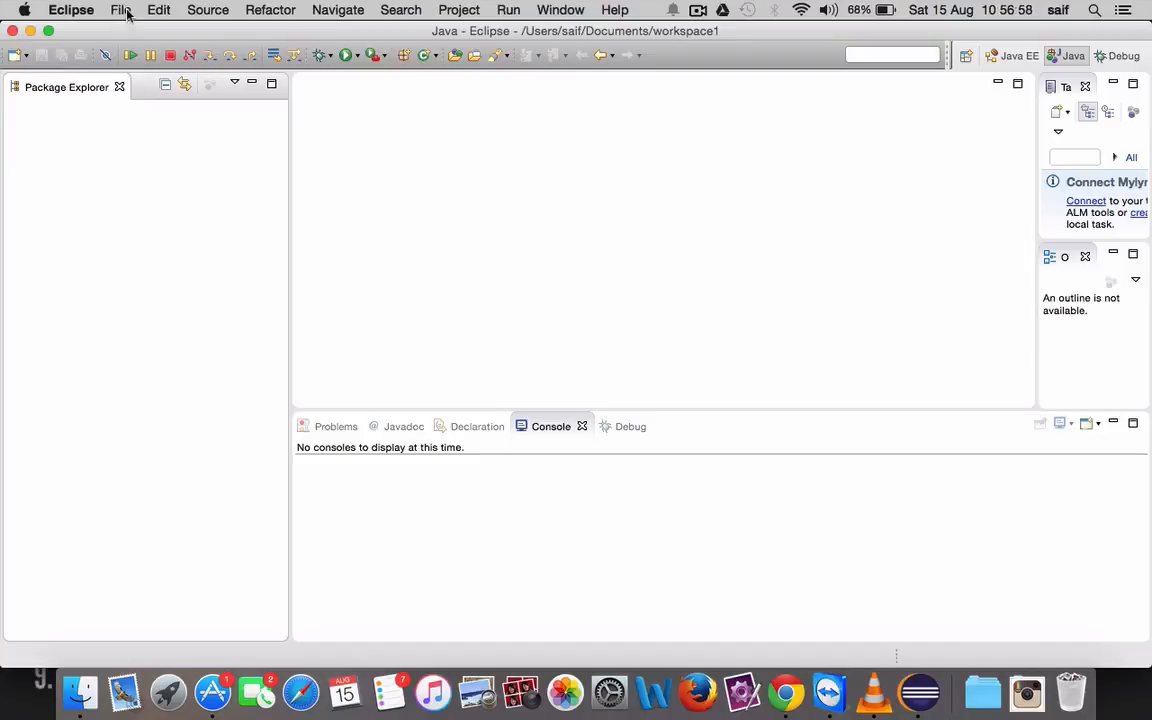
# Launch the New Java Project wizard from the Package Explorer's New menu.
pyautogui.click(120, 10)
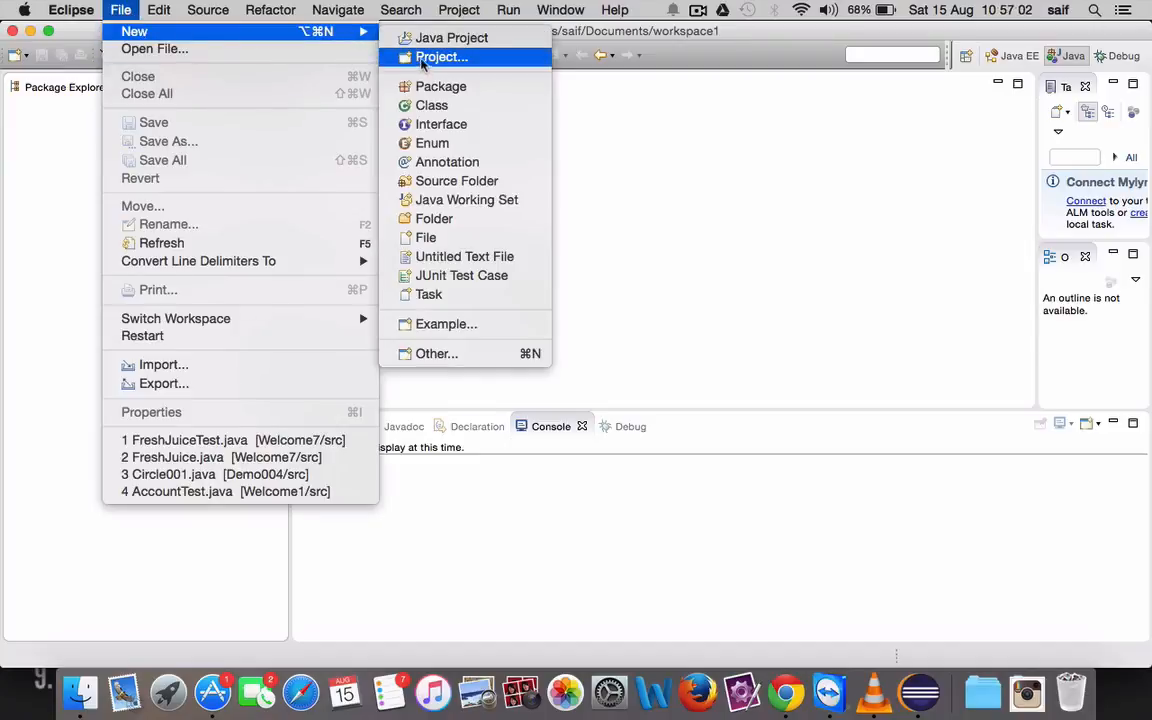
pyautogui.moveTo(452, 36)
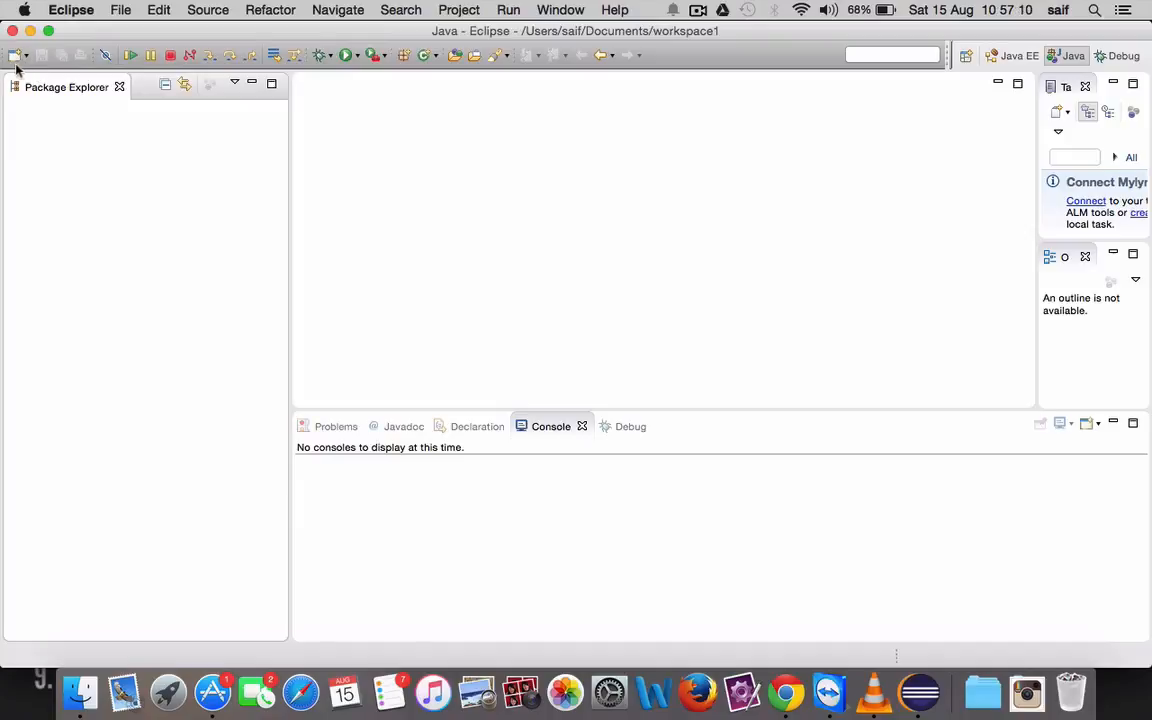
pyautogui.moveTo(16, 56)
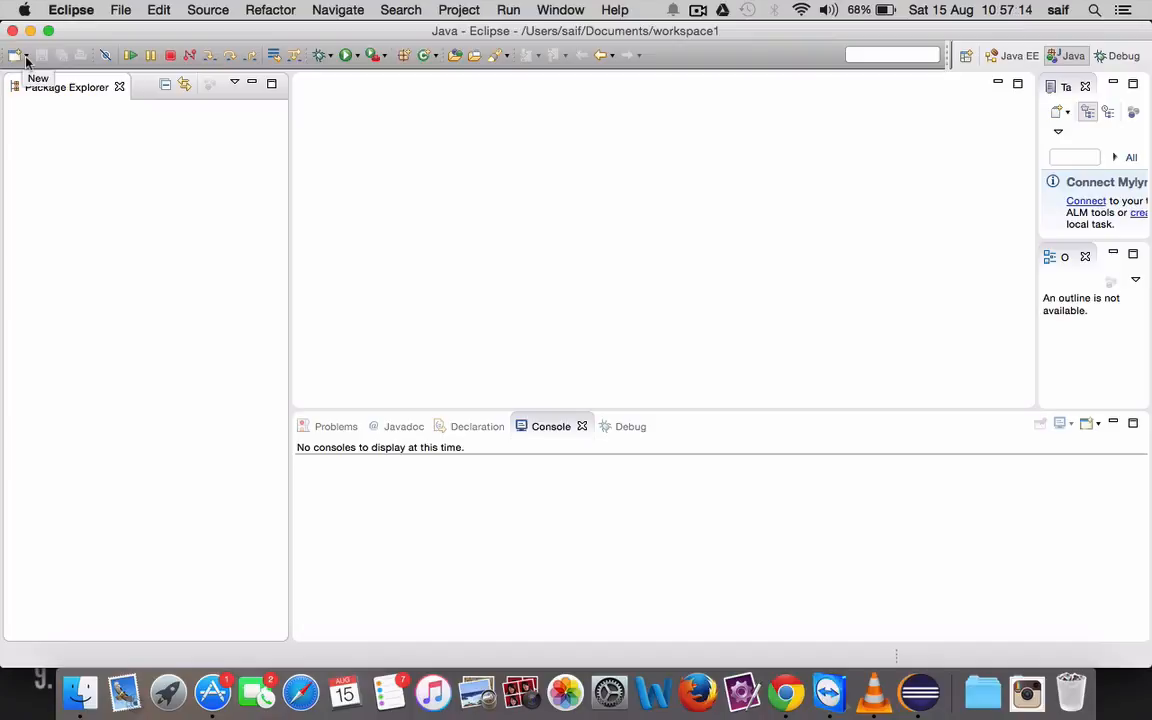
pyautogui.click(16, 56)
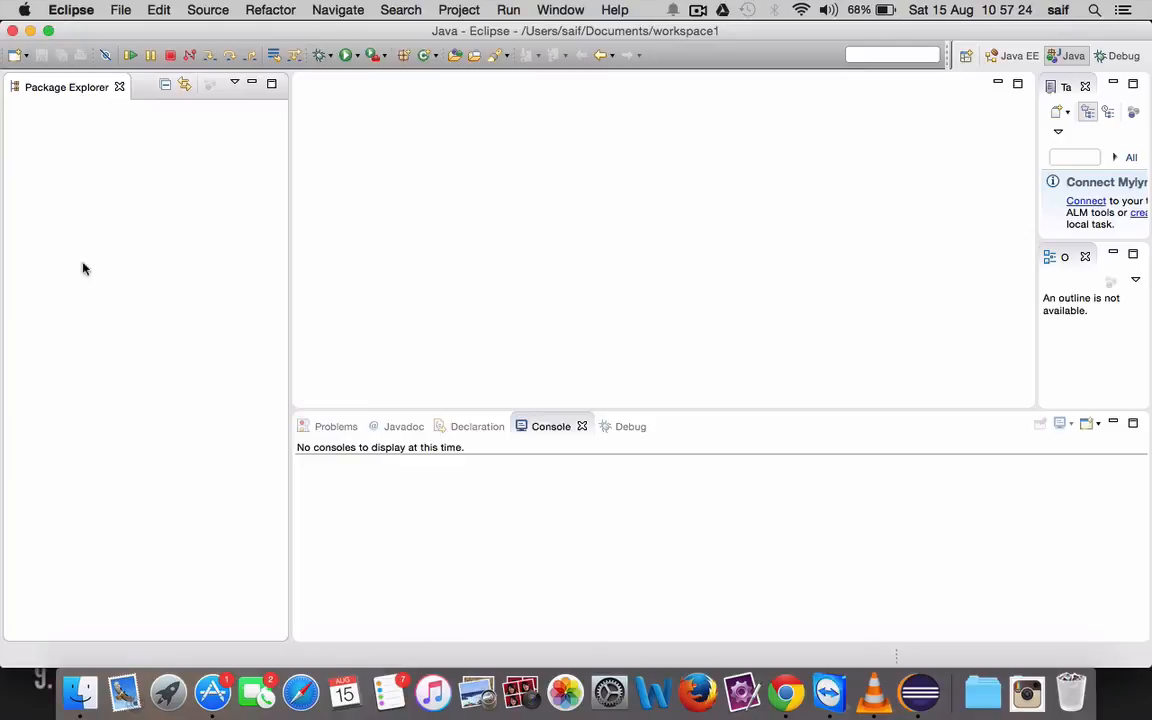
pyautogui.moveTo(136, 272)
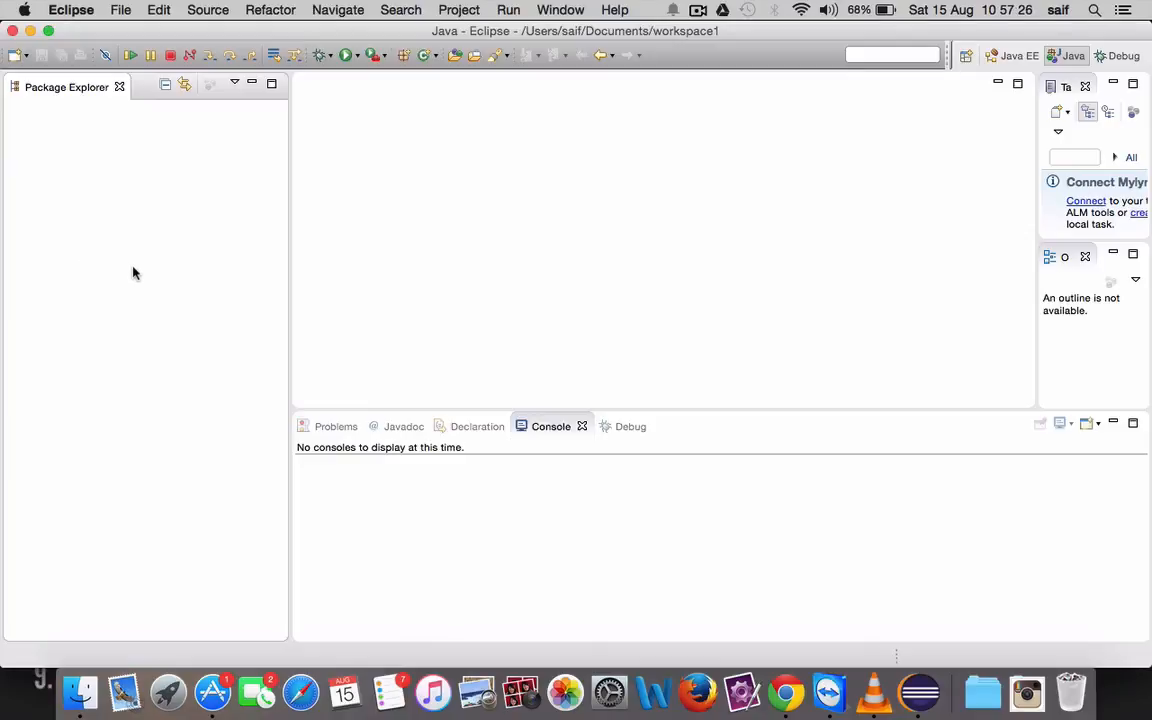
pyautogui.moveTo(100, 158)
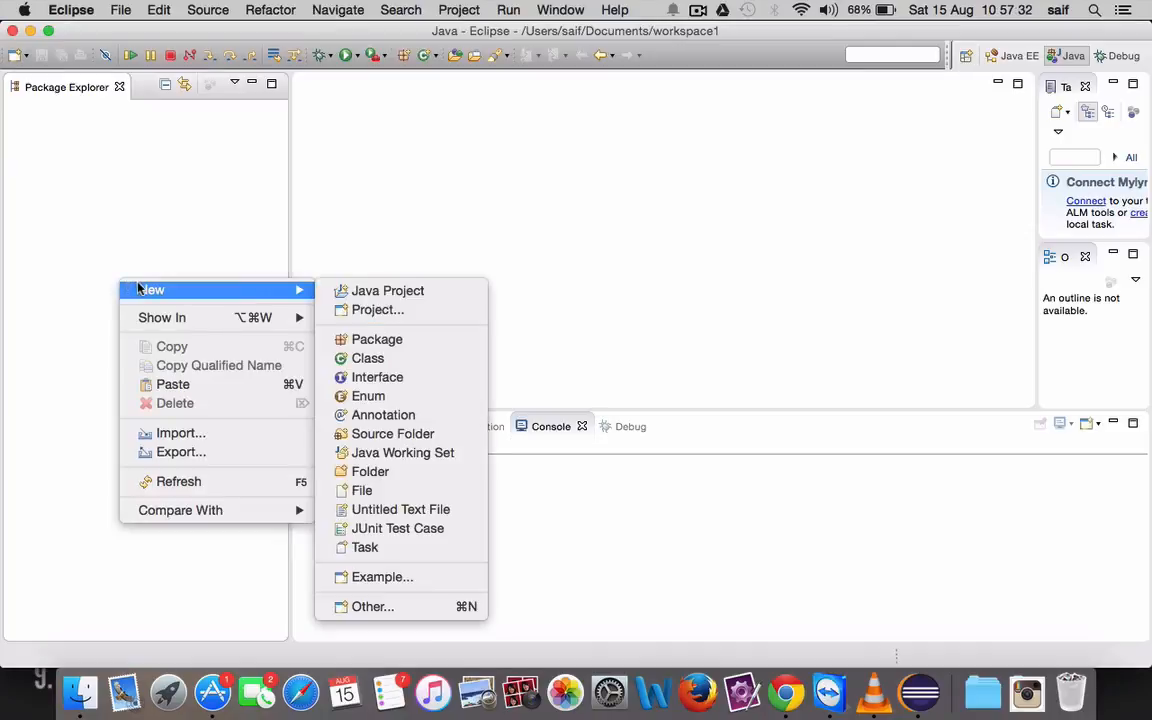
pyautogui.moveTo(388, 290)
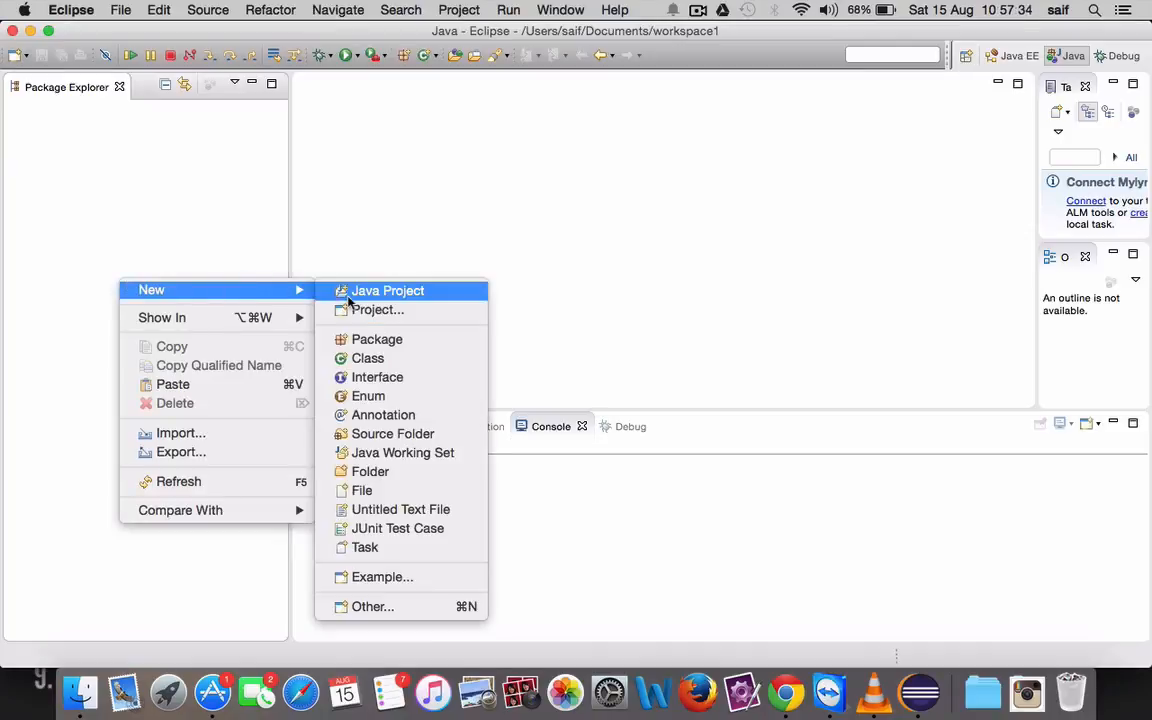
pyautogui.click(388, 290)
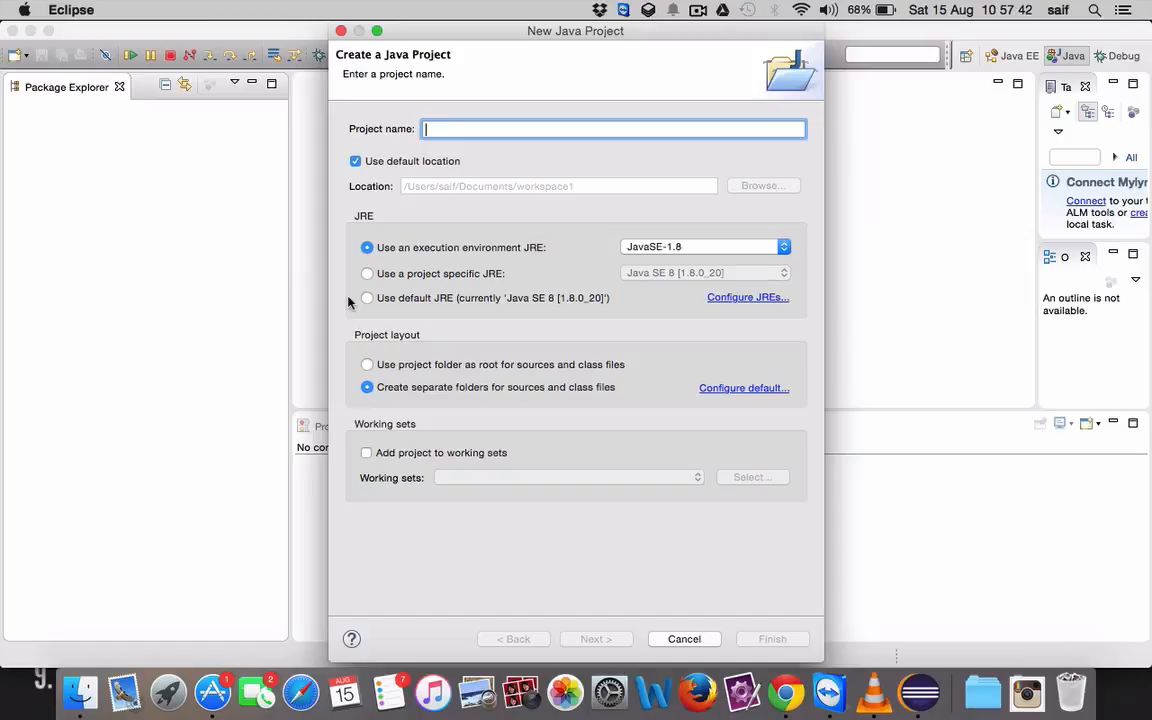
# Enter Demo001 as the project name, keeping default location and JRE.
pyautogui.write('Demo')
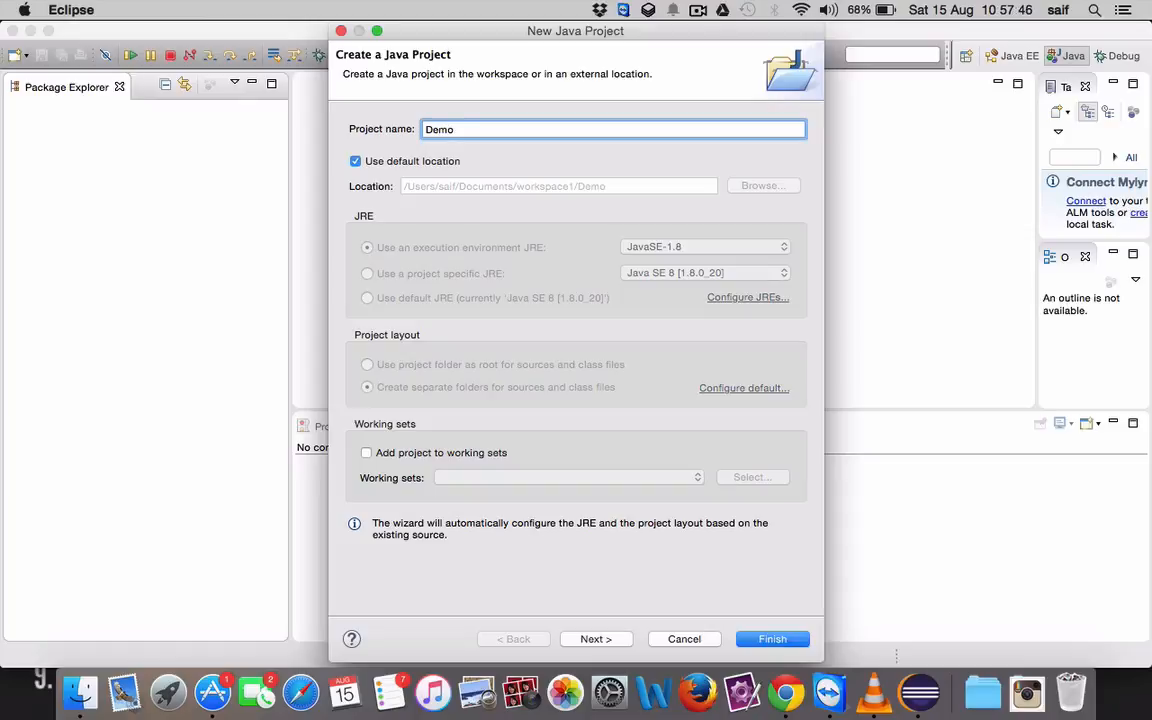
pyautogui.write('001')
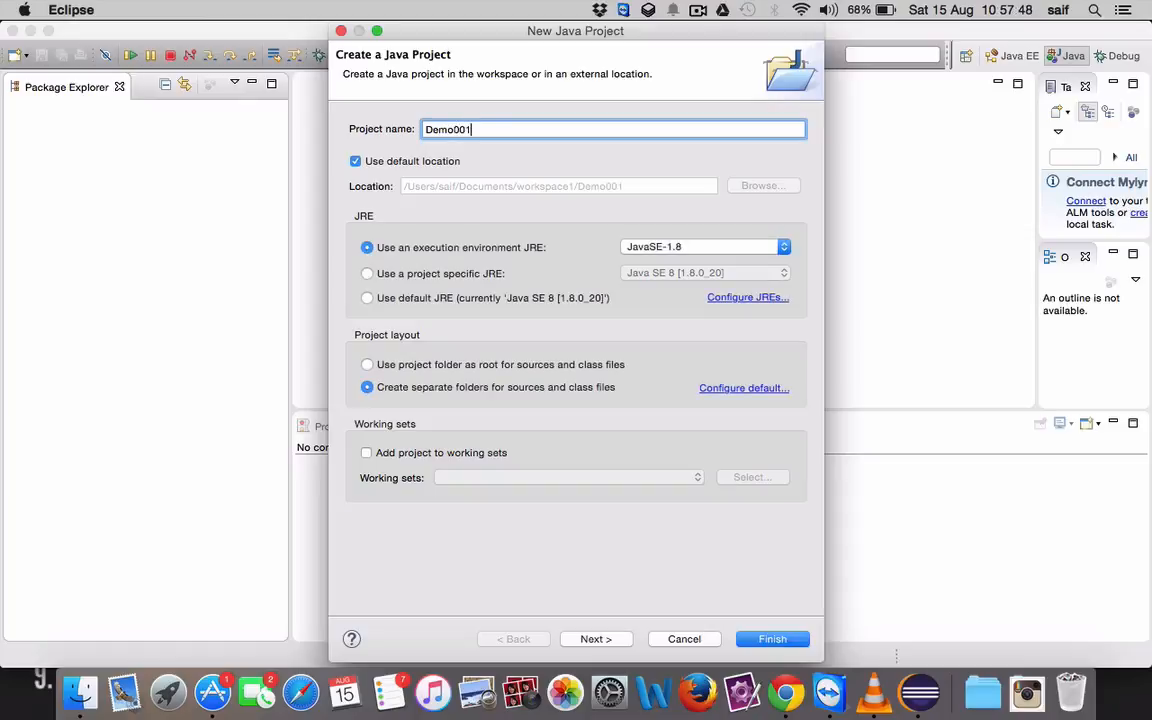
pyautogui.moveTo(410, 448)
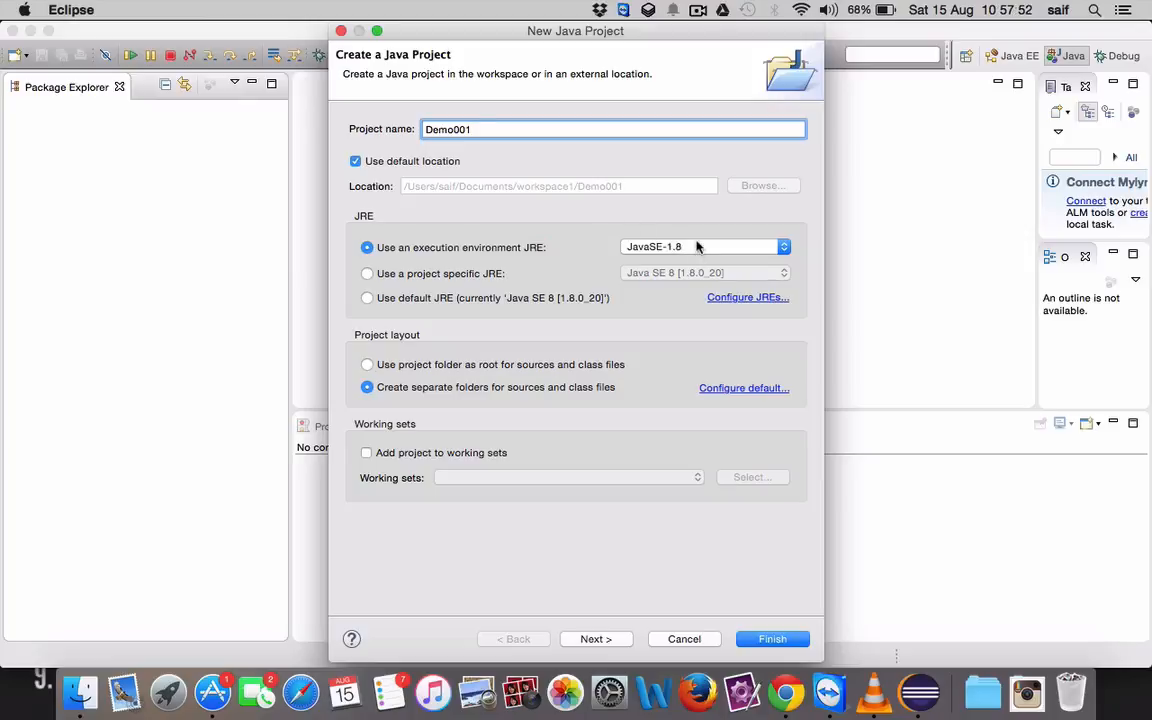
pyautogui.moveTo(688, 248)
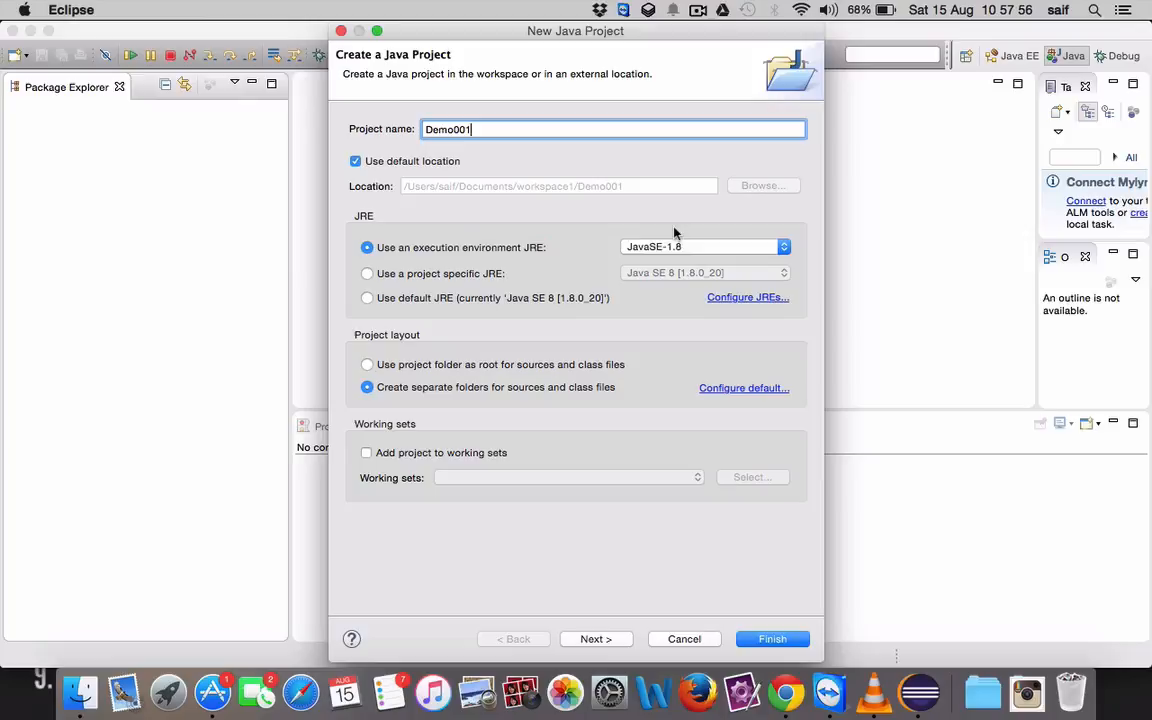
pyautogui.moveTo(600, 658)
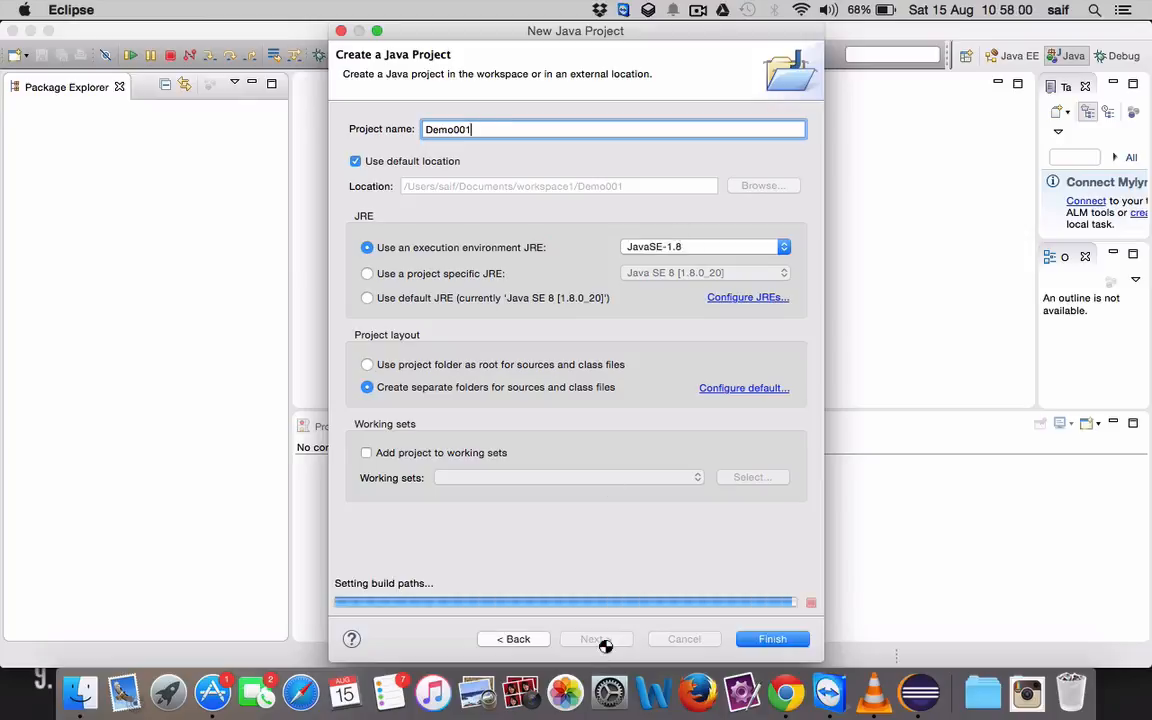
pyautogui.click(596, 640)
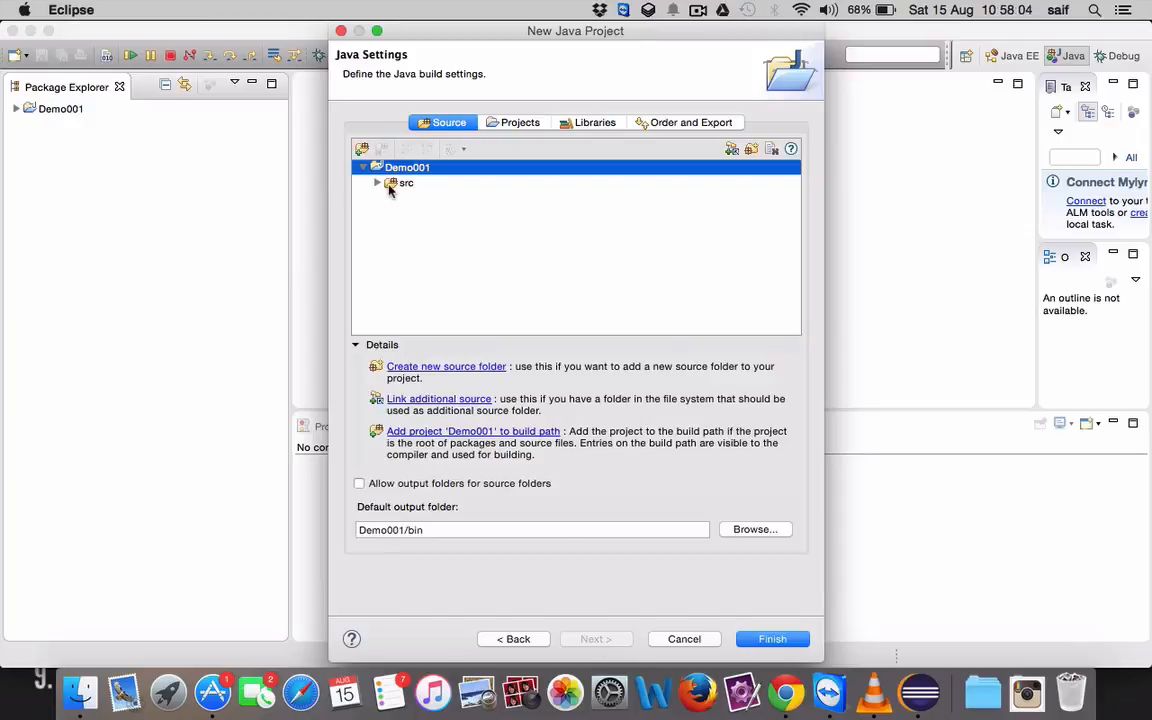
pyautogui.moveTo(396, 192)
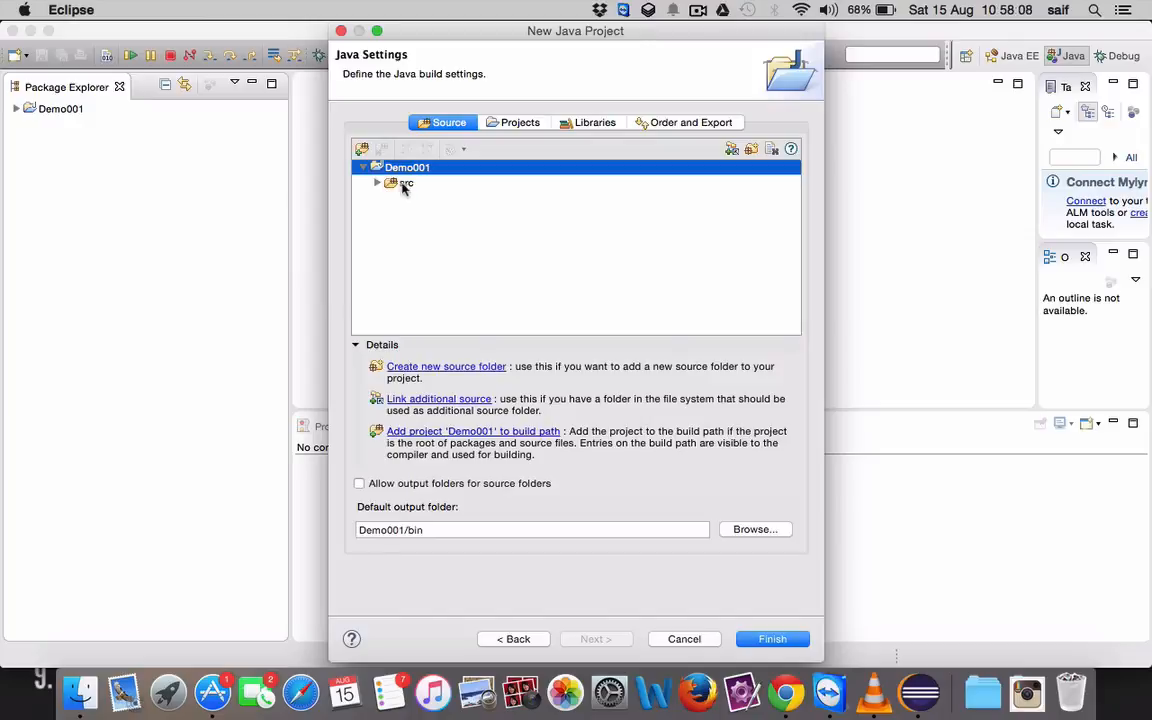
pyautogui.moveTo(398, 184)
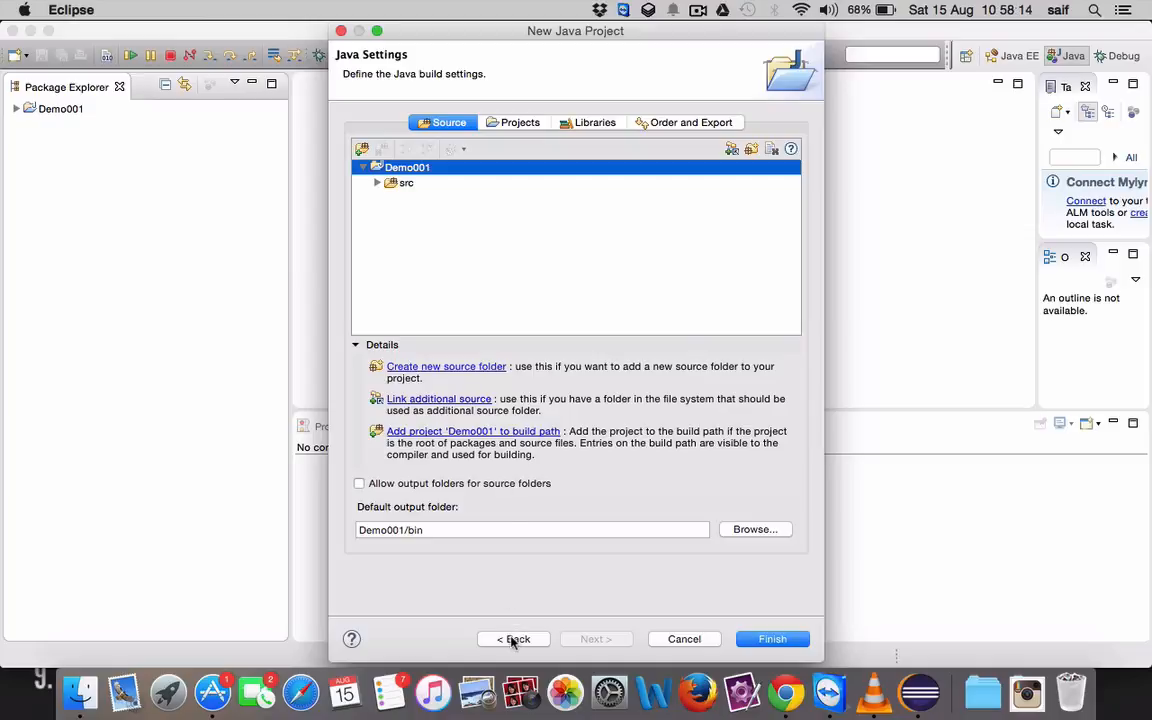
pyautogui.click(514, 640)
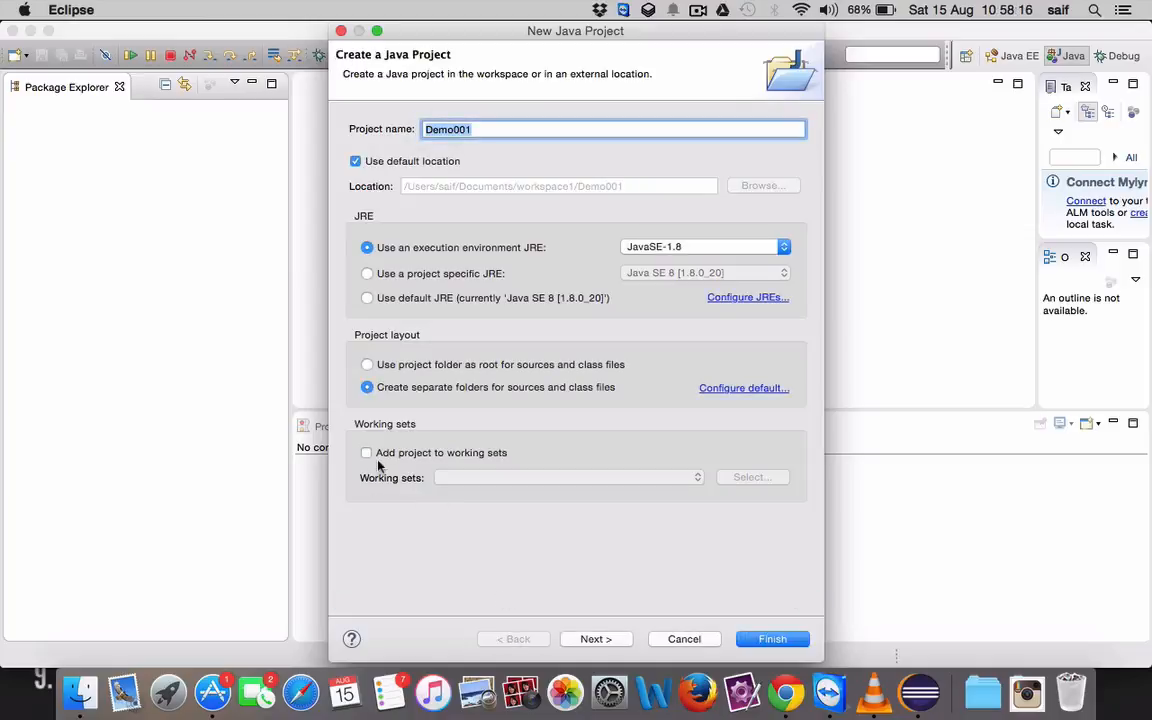
pyautogui.moveTo(496, 470)
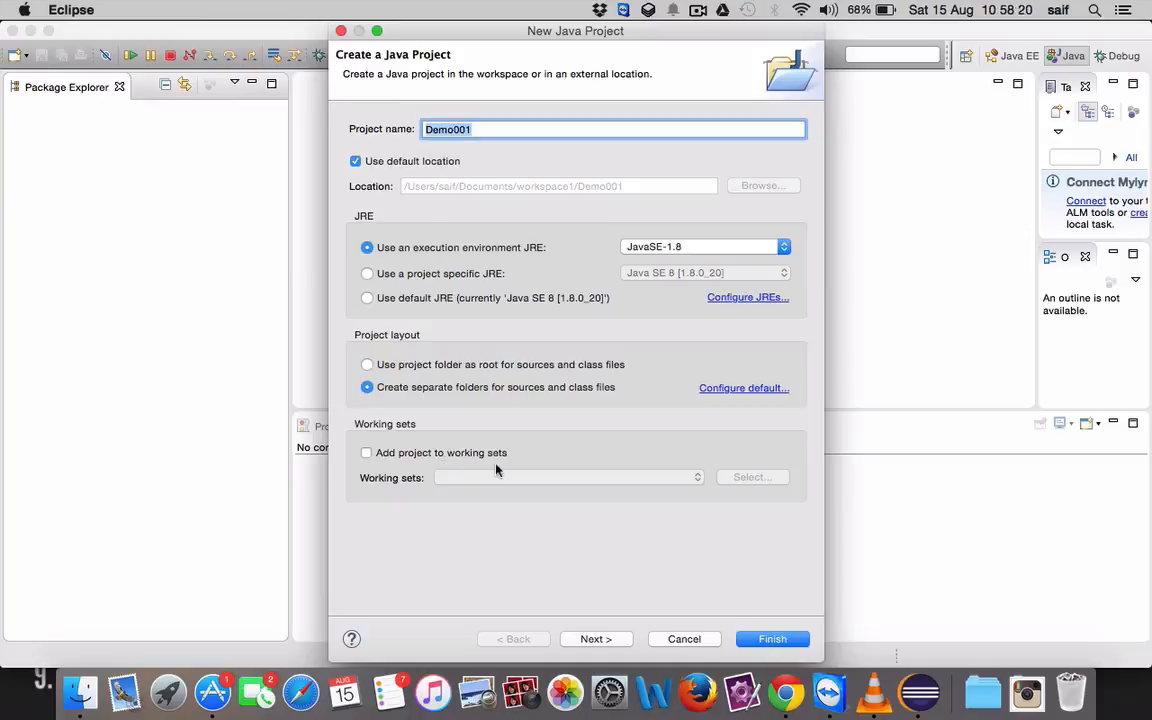
pyautogui.moveTo(604, 636)
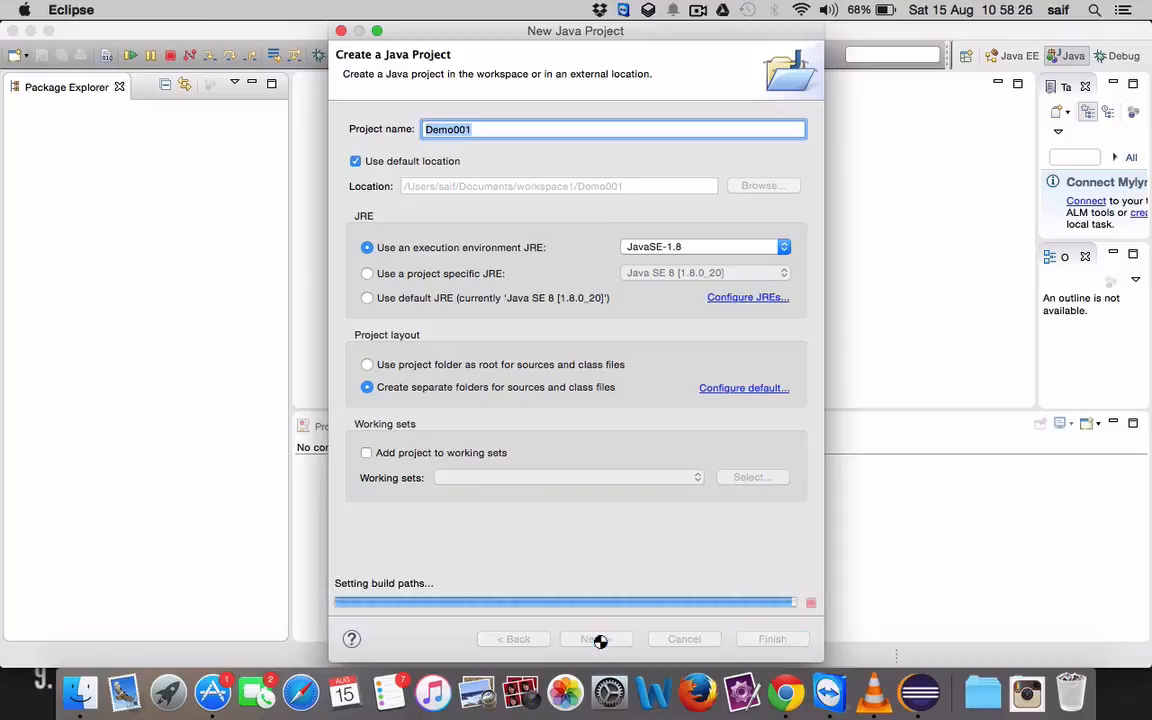
# Finish the wizard so Demo001 is created in the workspace.
pyautogui.click(596, 640)
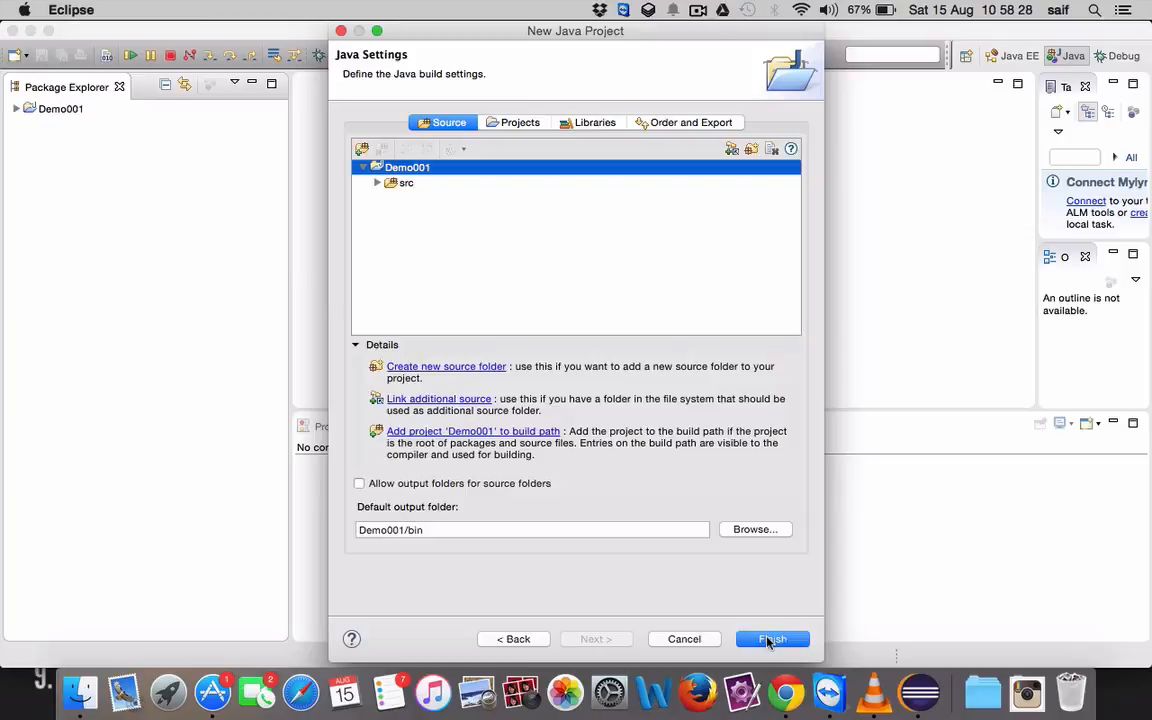
pyautogui.click(772, 640)
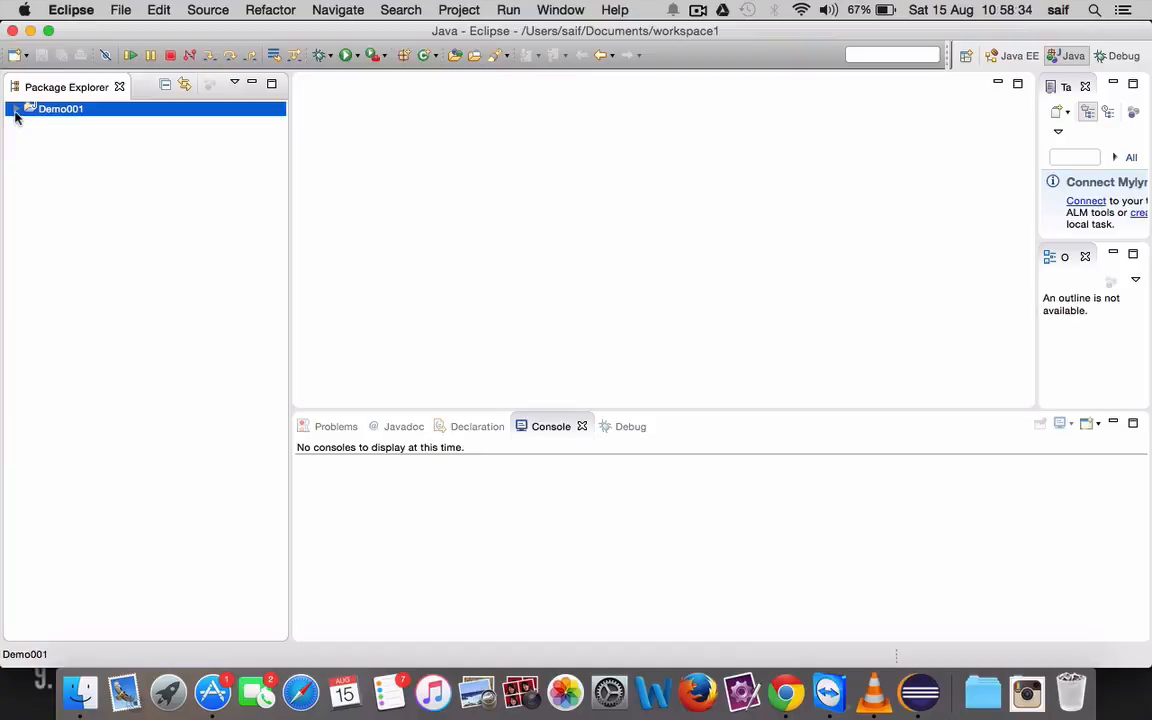
# Expand Demo001 to show its src folder and JRE System Library.
pyautogui.click(18, 108)
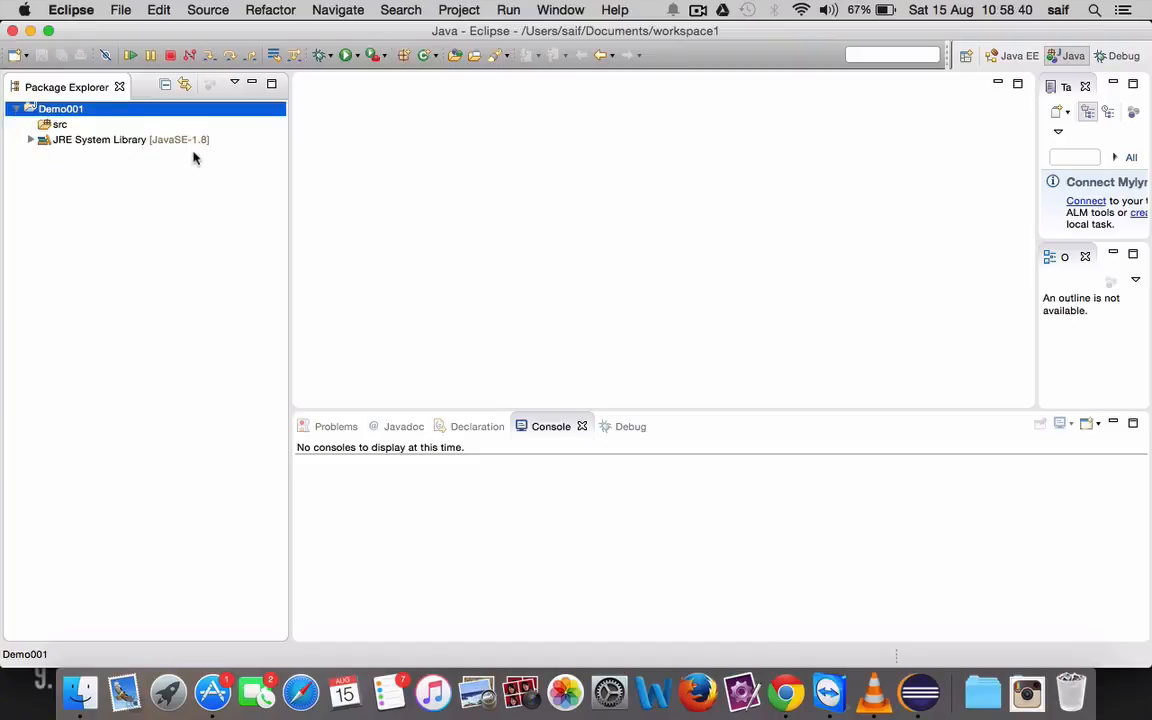
pyautogui.moveTo(70, 136)
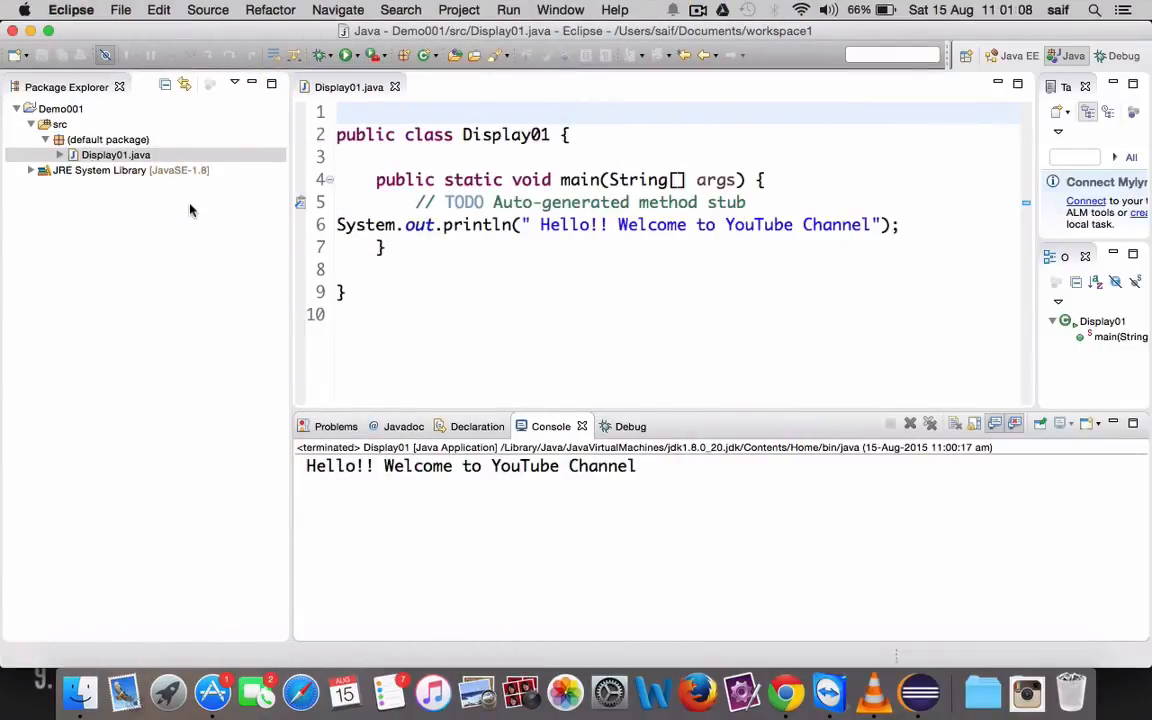
pyautogui.moveTo(236, 138)
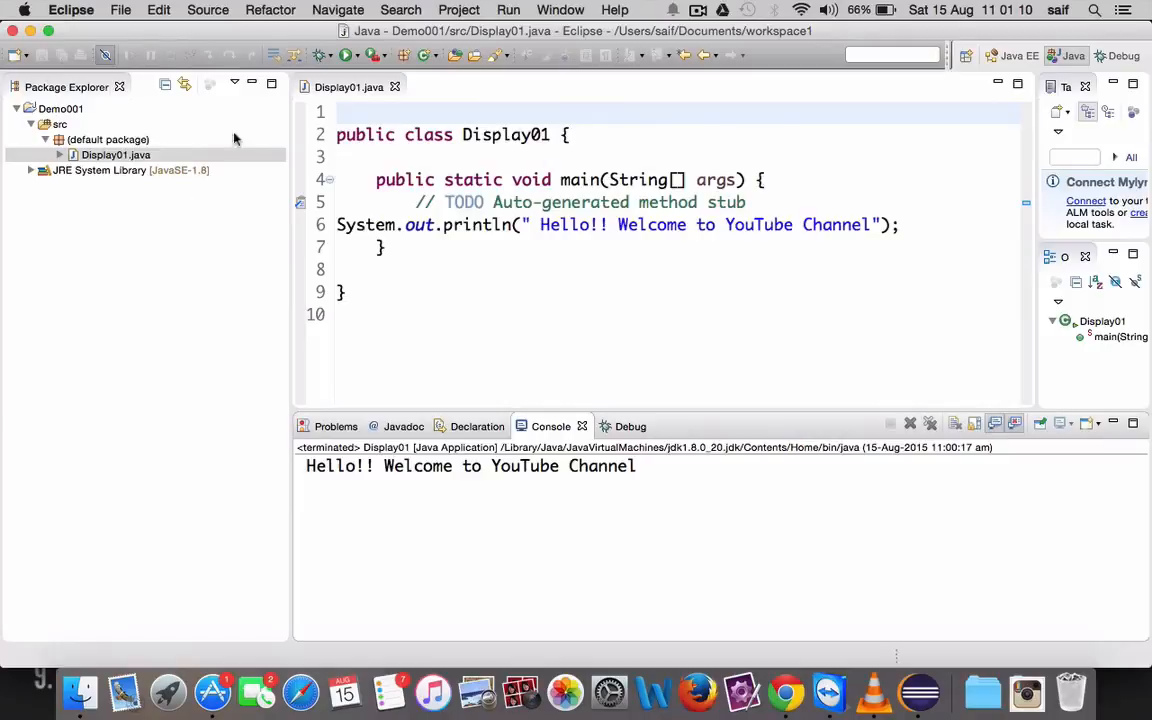